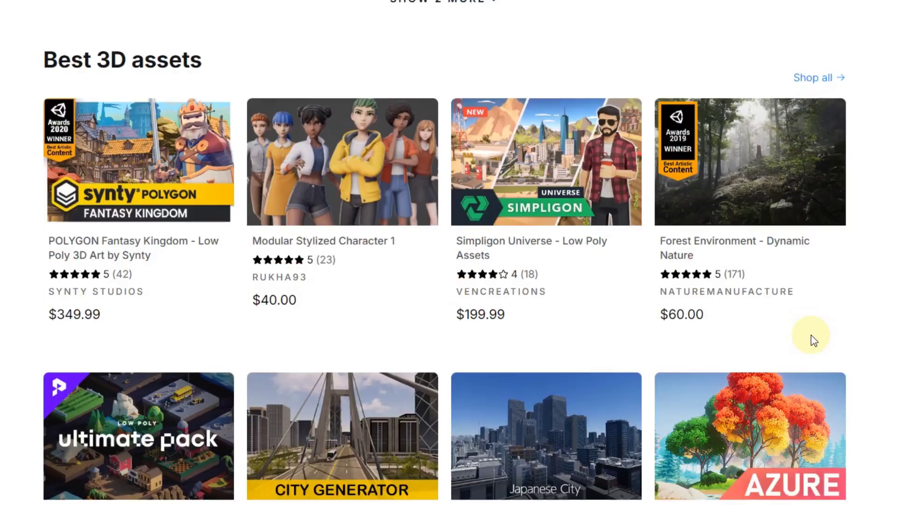
pyautogui.scroll(-3)
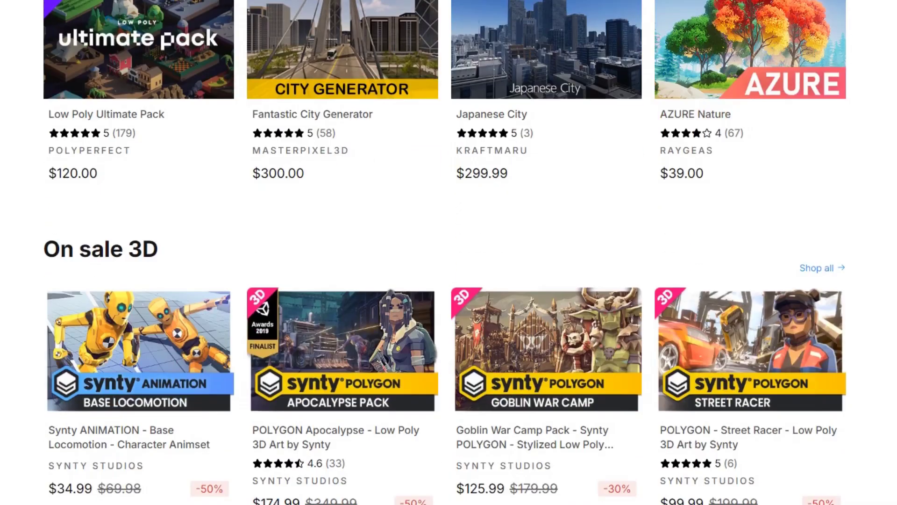
pyautogui.scroll(-3)
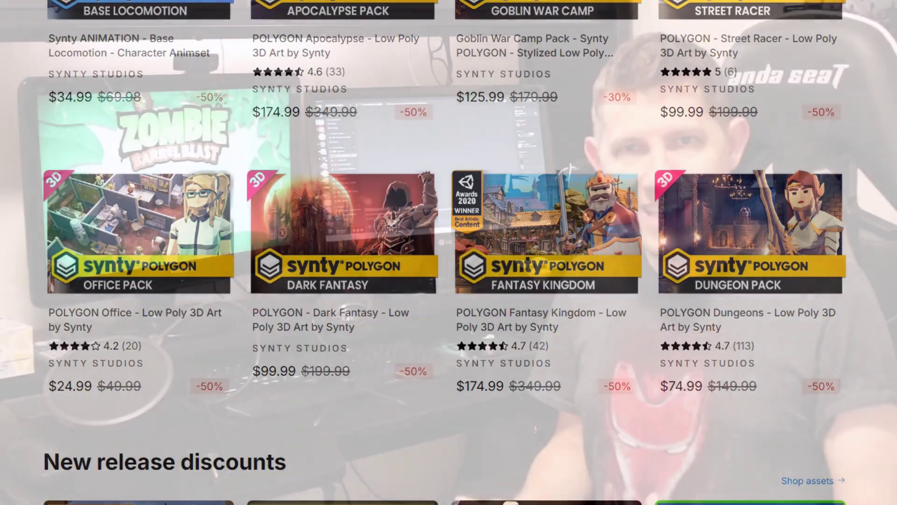